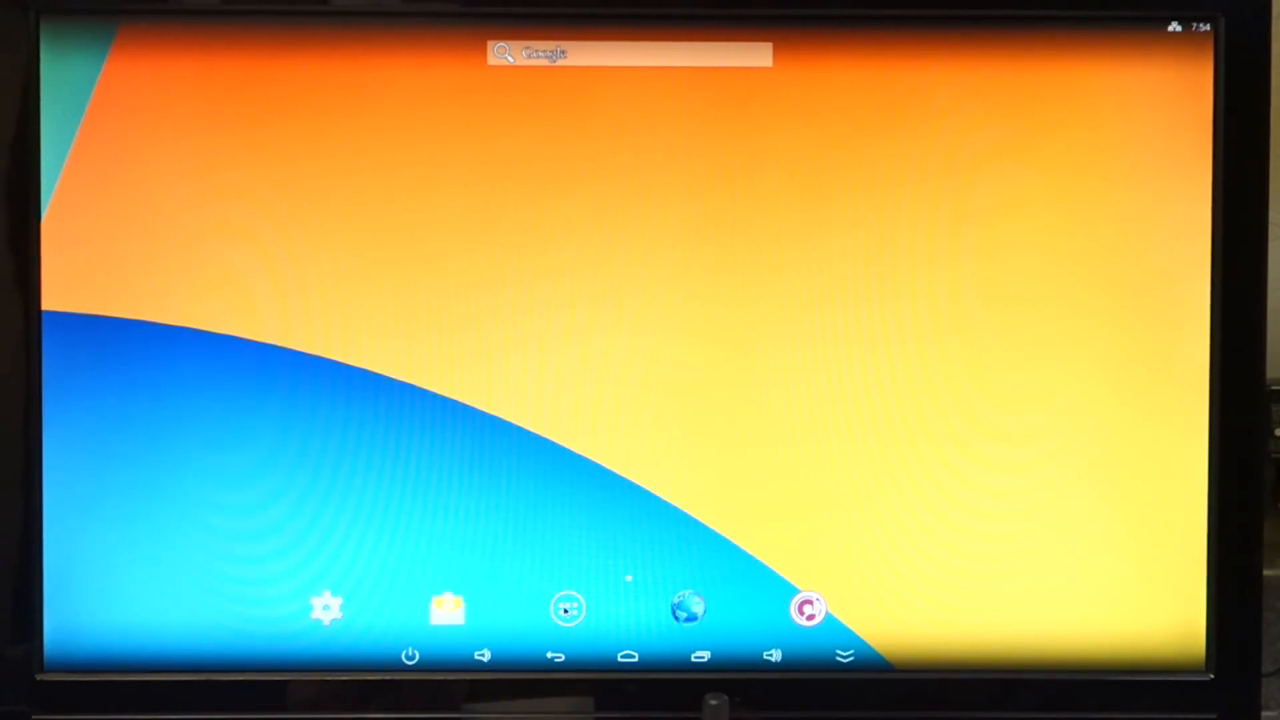
Launch the ITV launcher from the full app list to reach its Recommend page
left_click(566, 613)
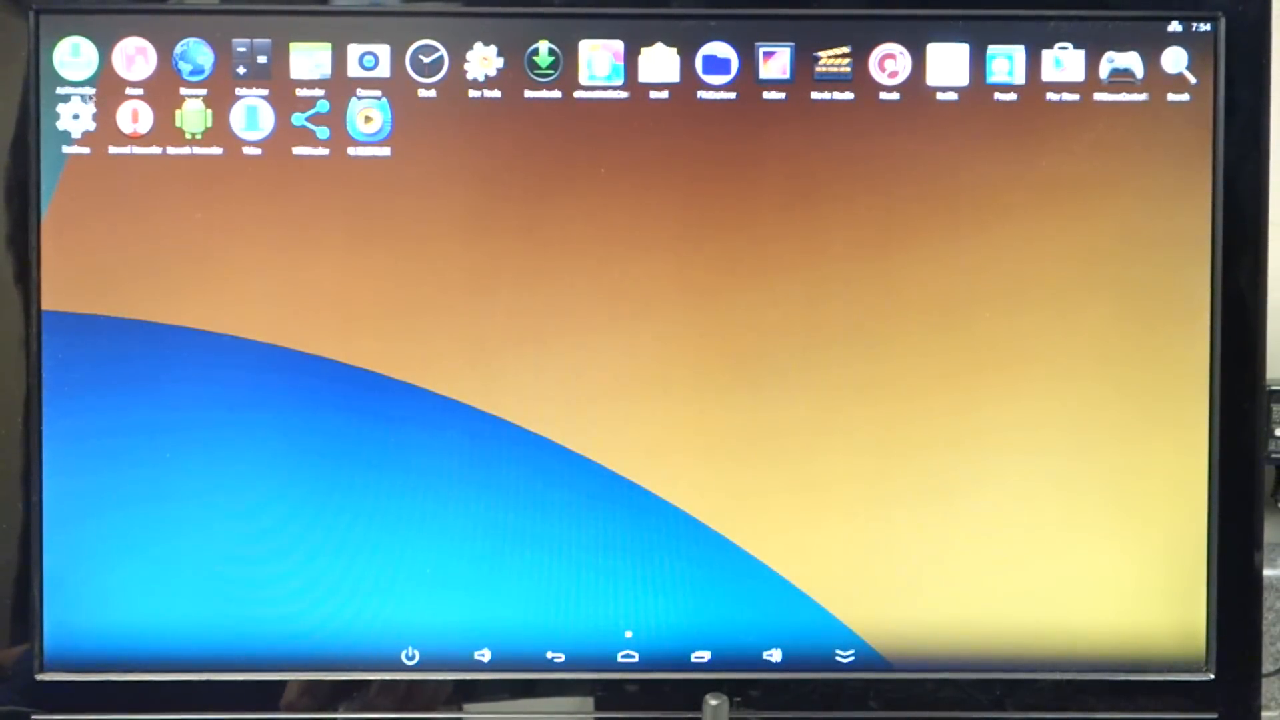
left_click(73, 119)
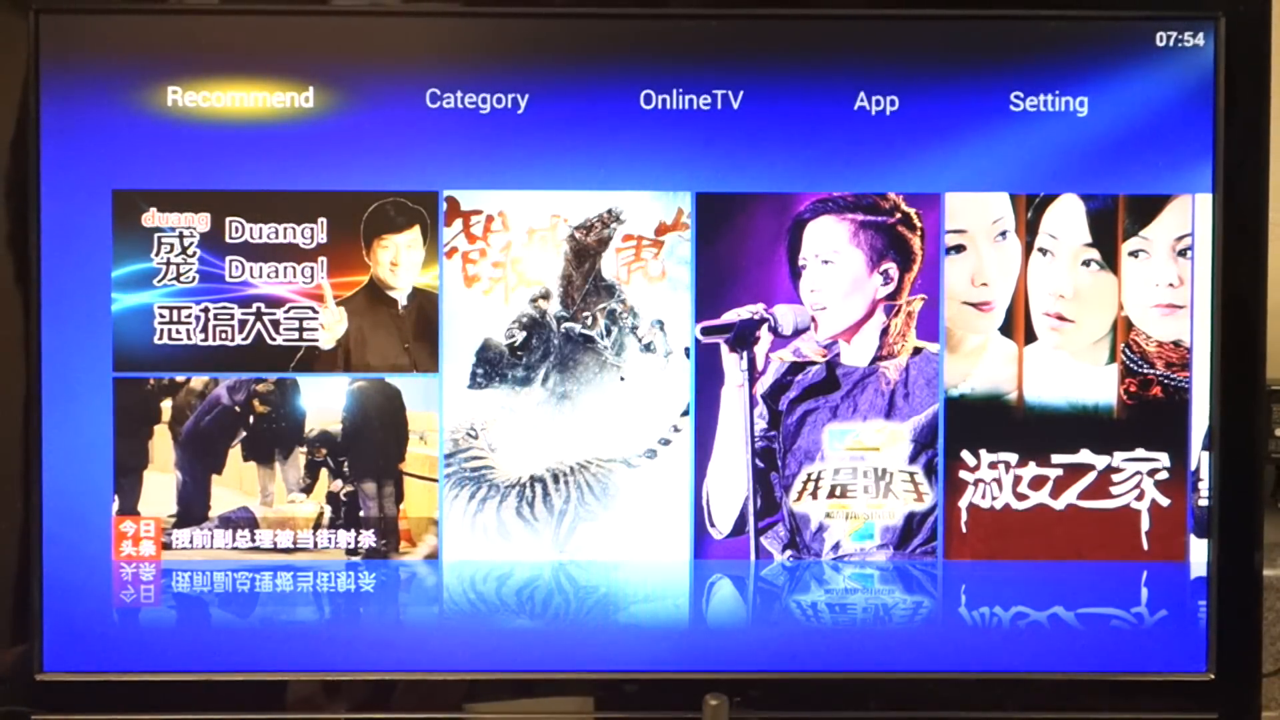
left_click(475, 100)
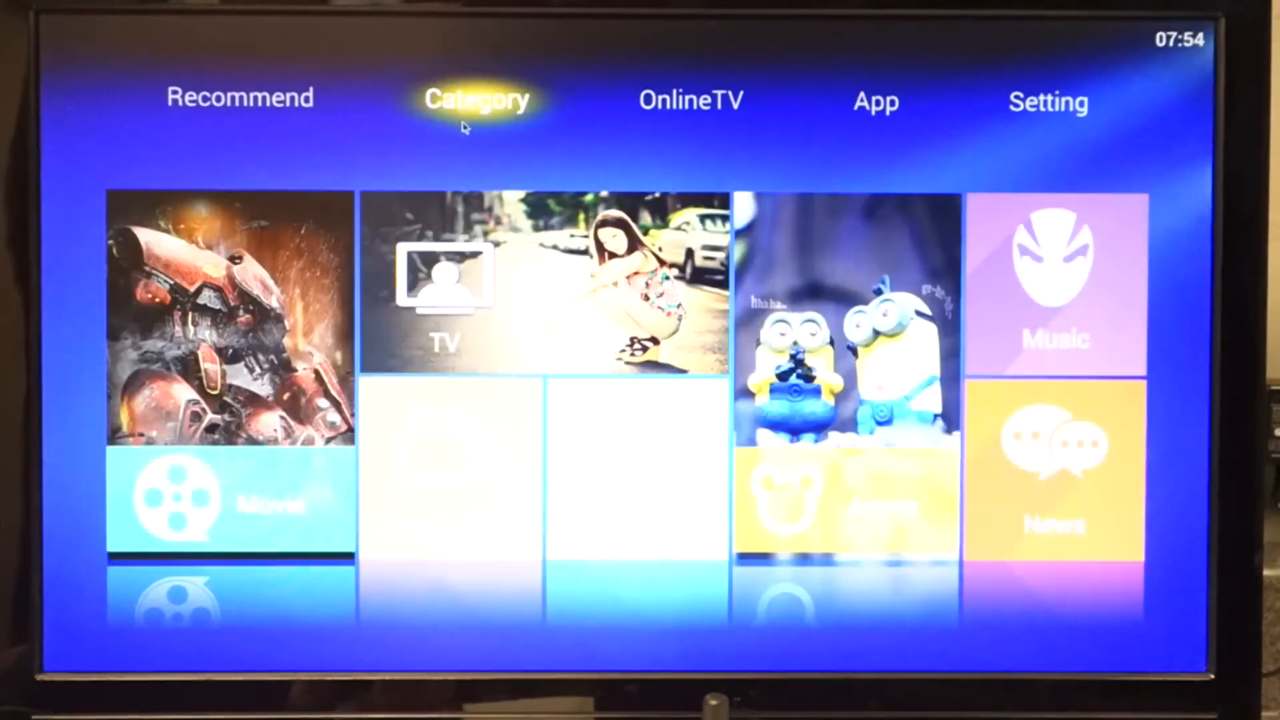
left_click(692, 100)
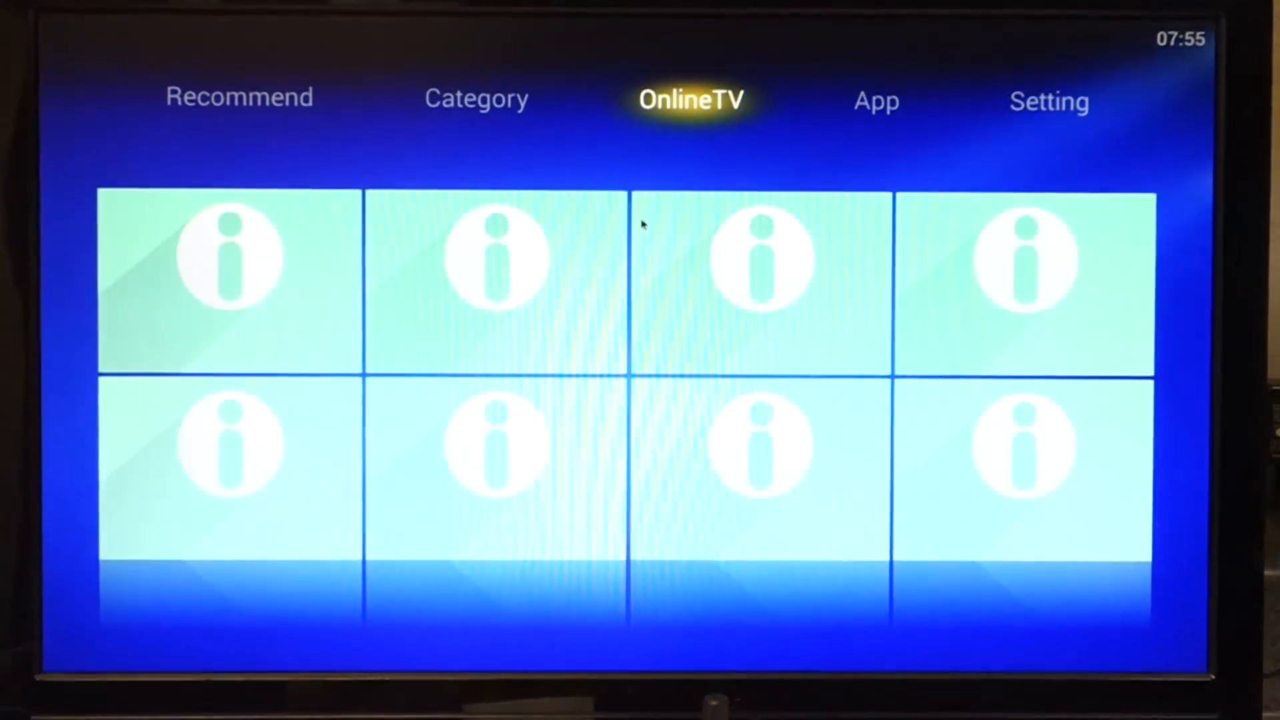
left_click(1050, 101)
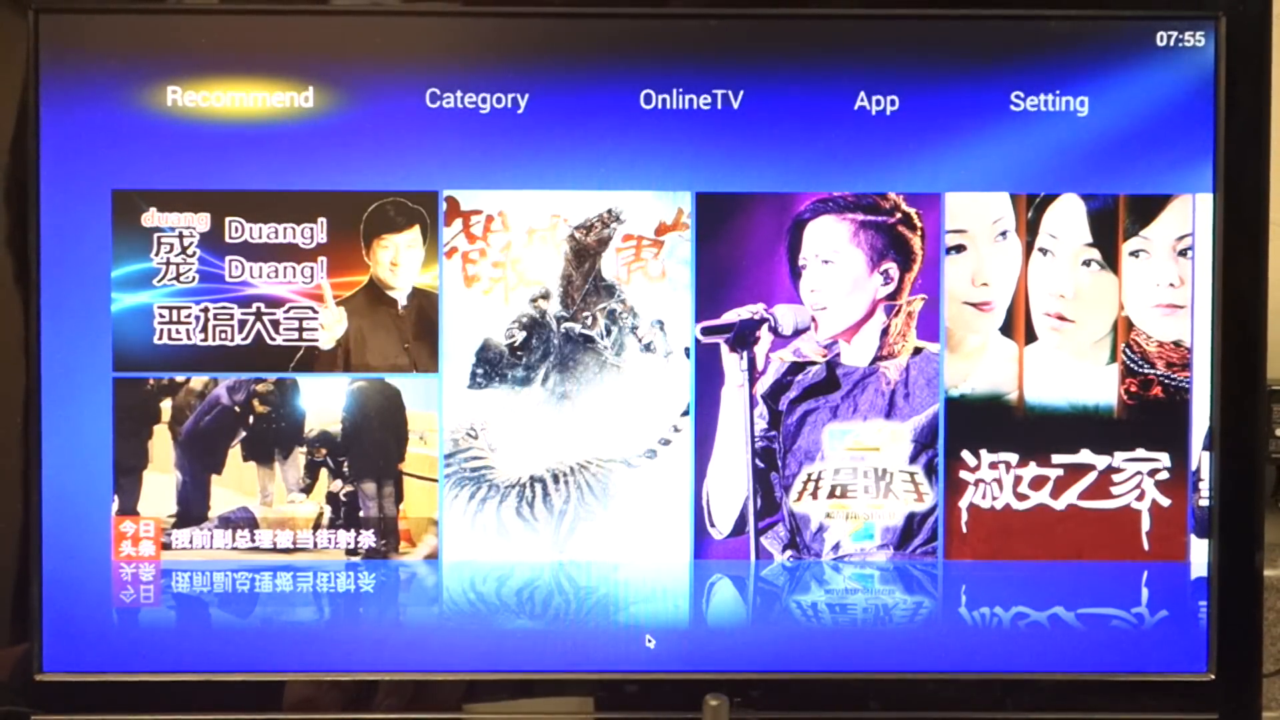
mouse_move(624, 678)
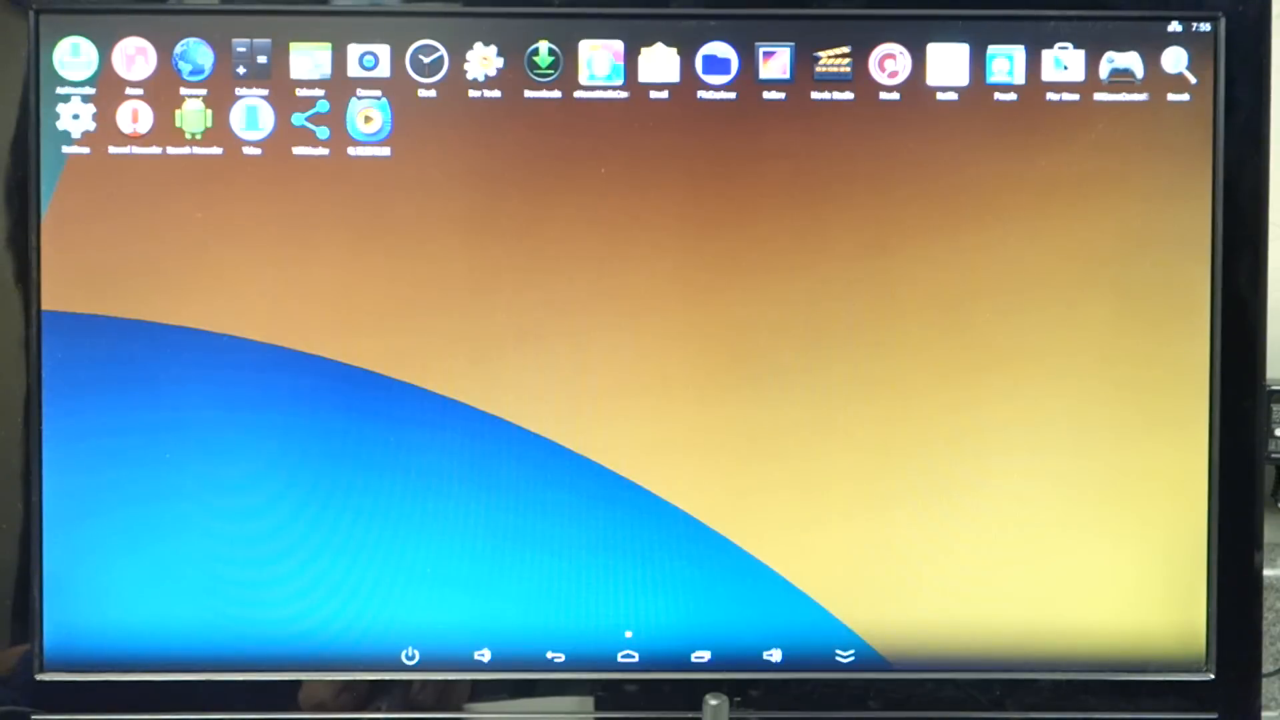
mouse_move(1020, 262)
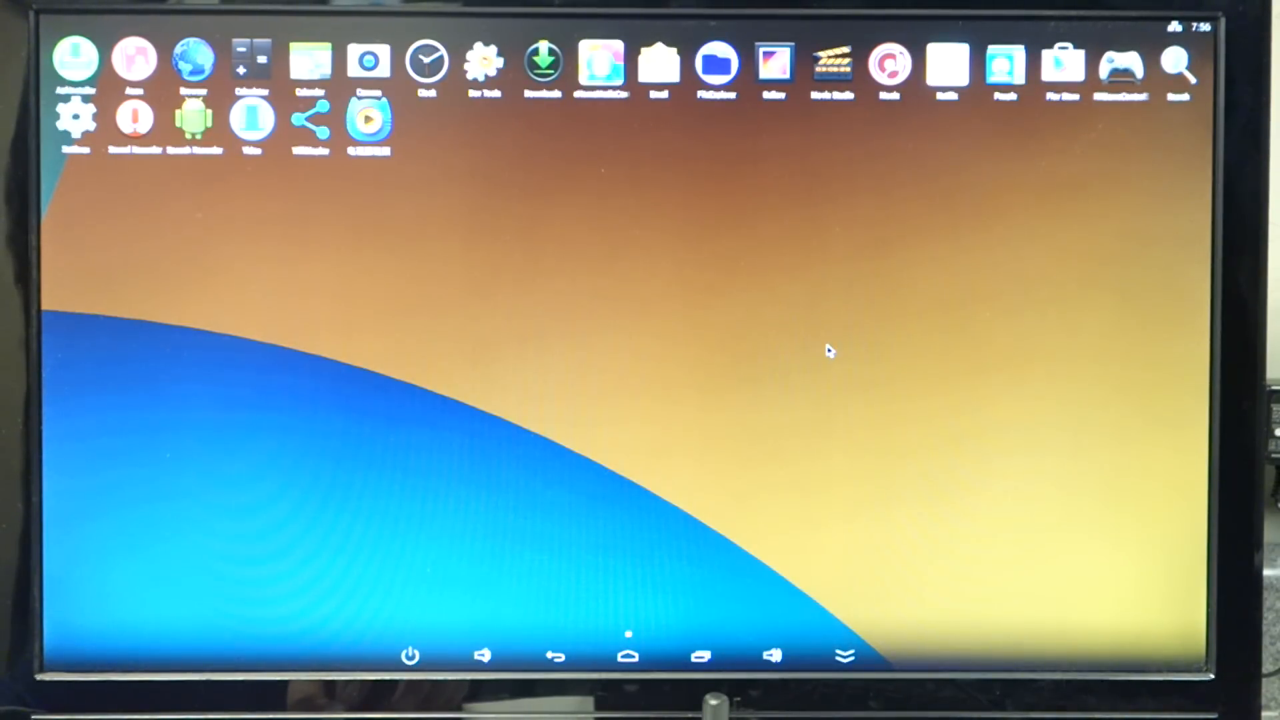
mouse_move(854, 285)
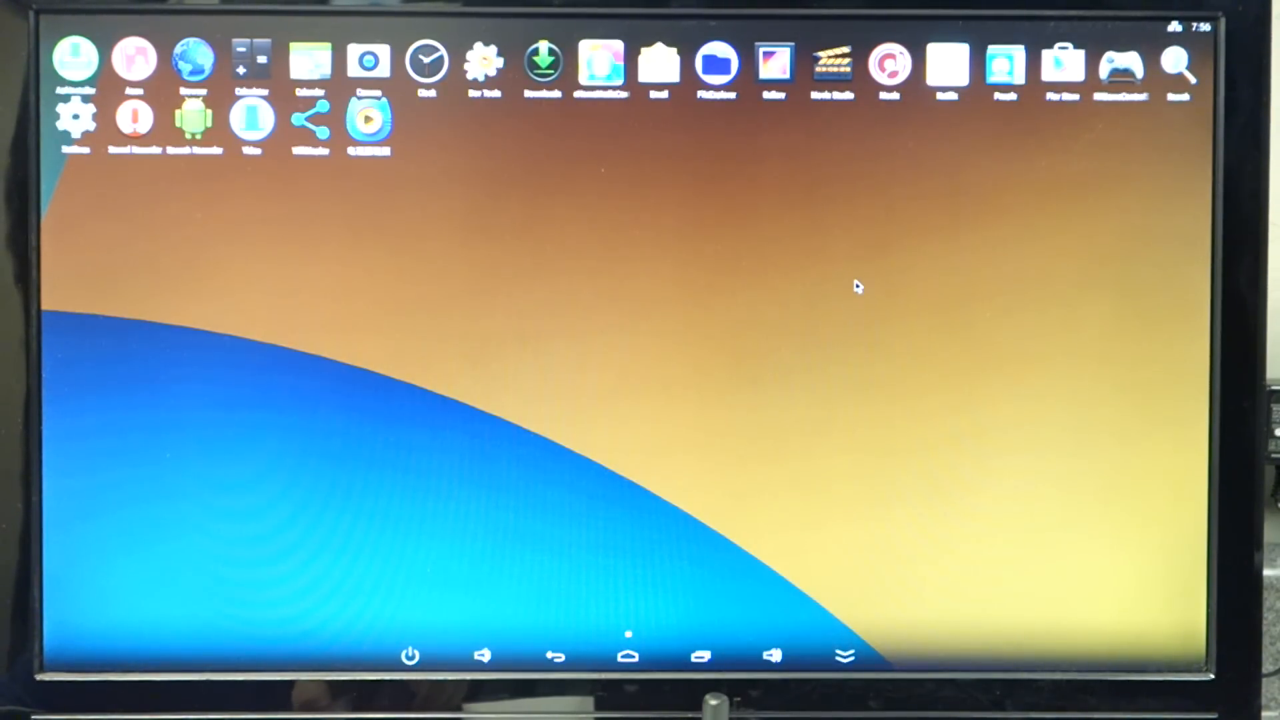